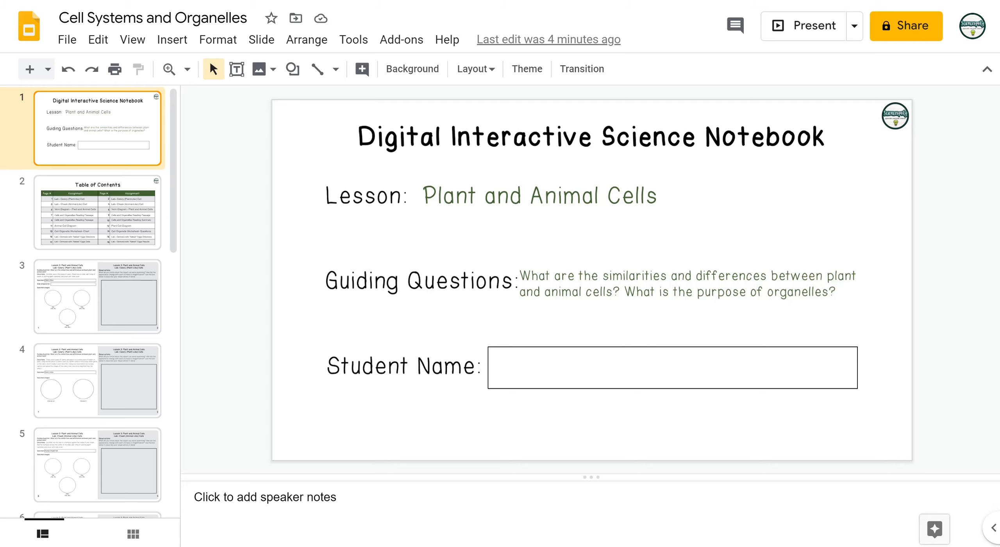
mouse_move(106, 291)
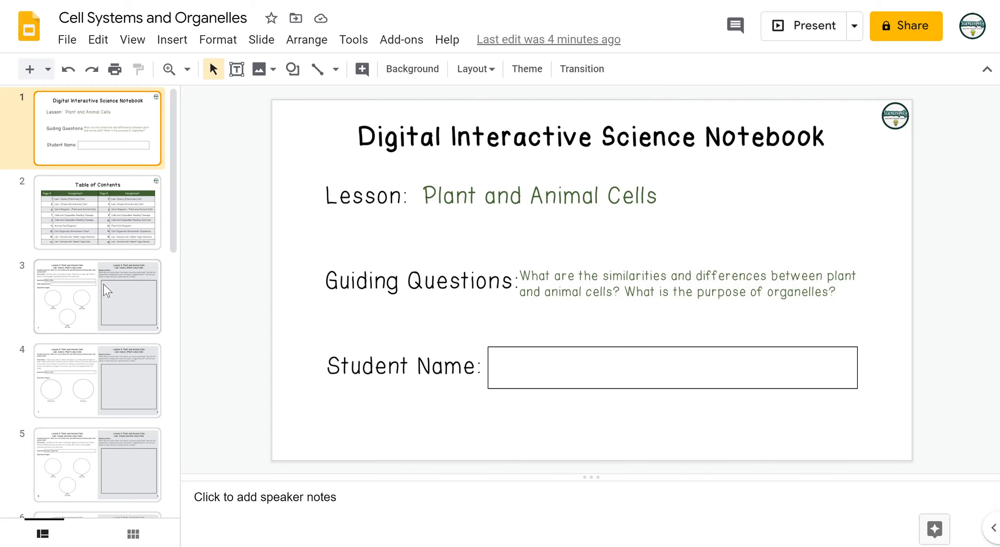
Step: Flip between the celery lab slide and the cheek cell lab slide, ending on the celery page
click(97, 296)
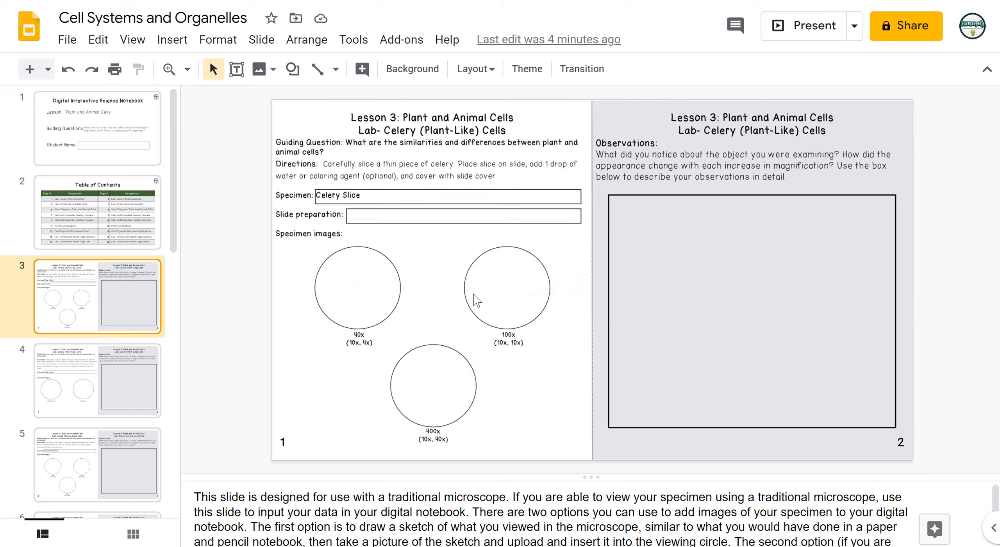
mouse_move(133, 460)
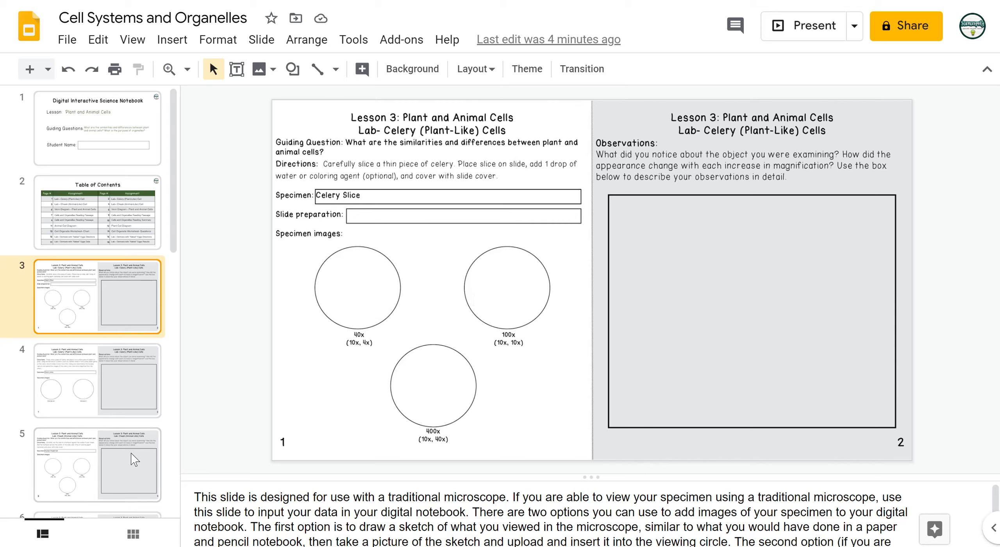
click(96, 458)
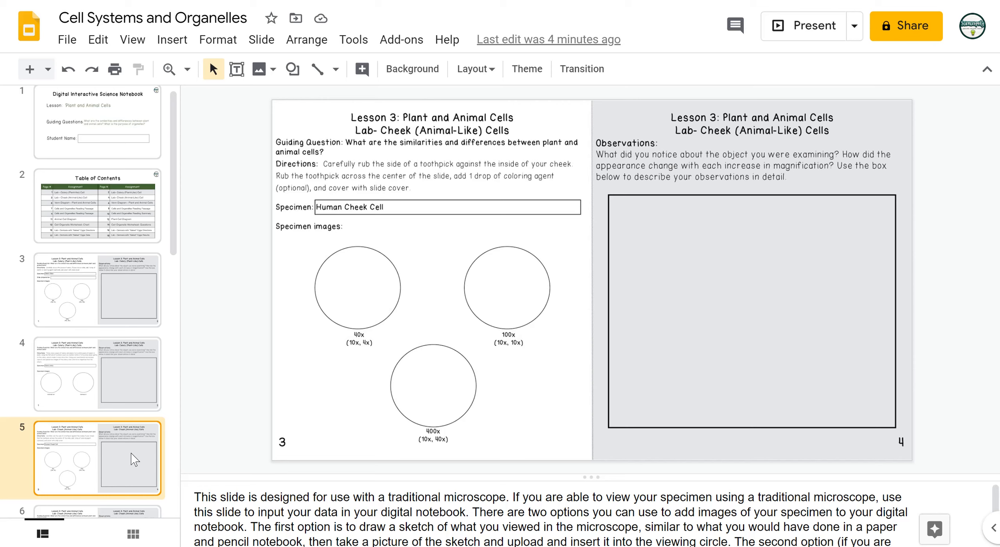
click(97, 290)
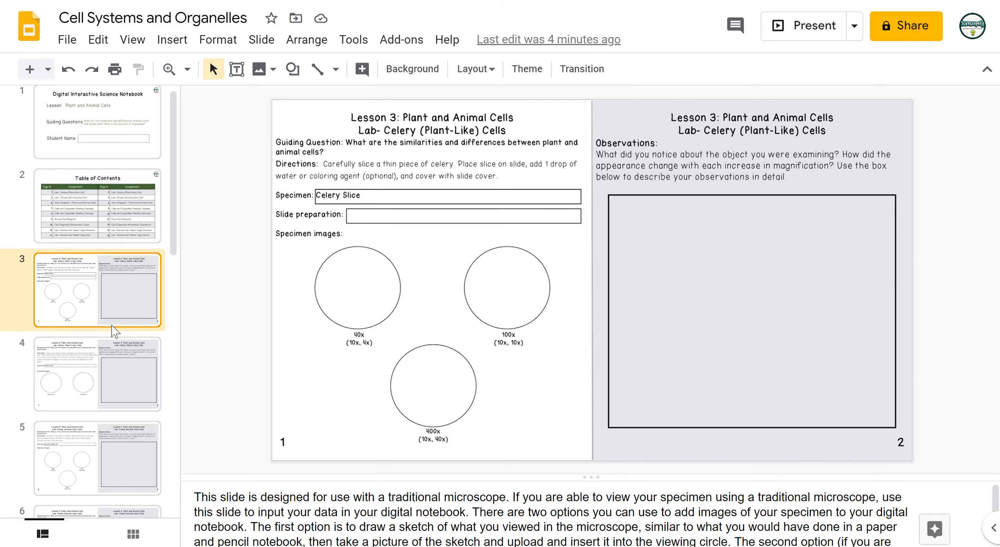
mouse_move(93, 294)
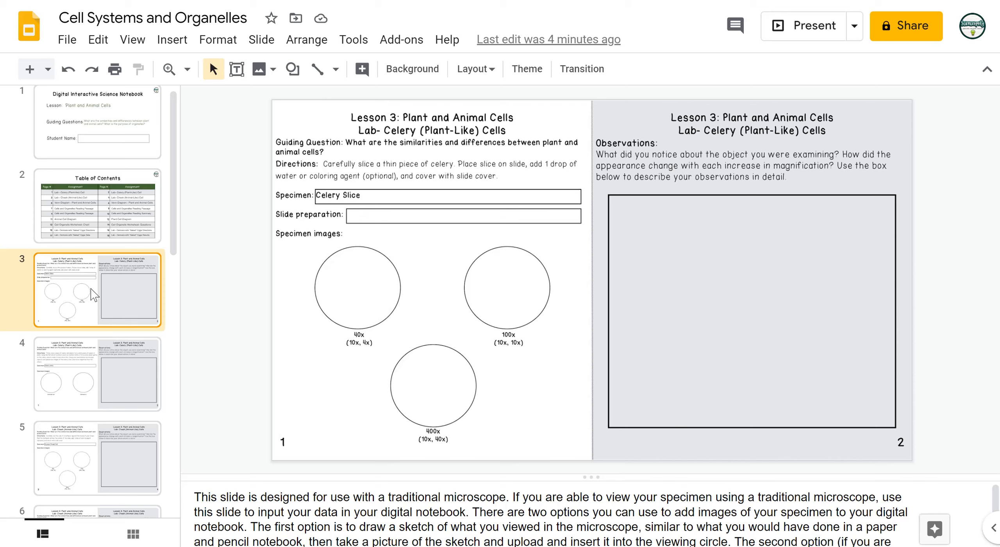
click(96, 458)
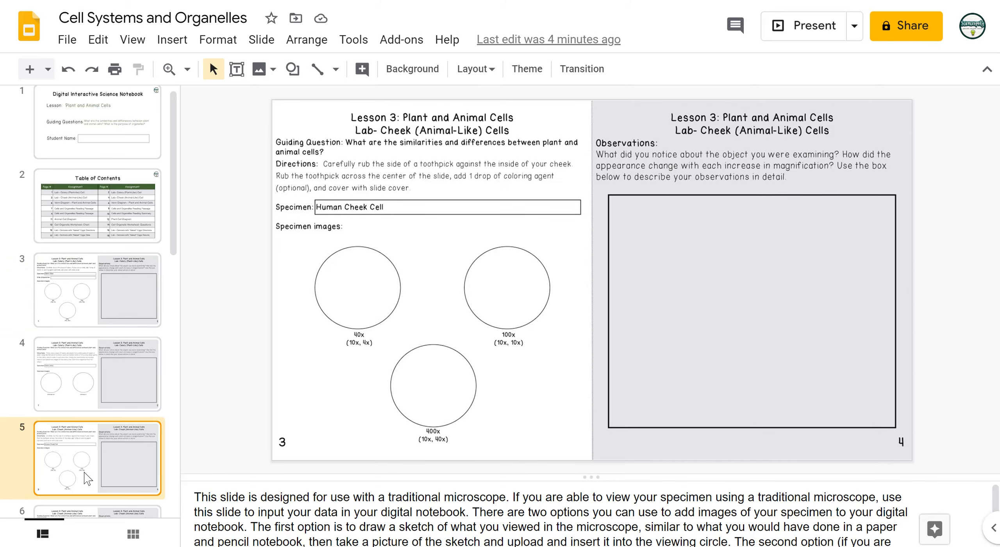
click(97, 290)
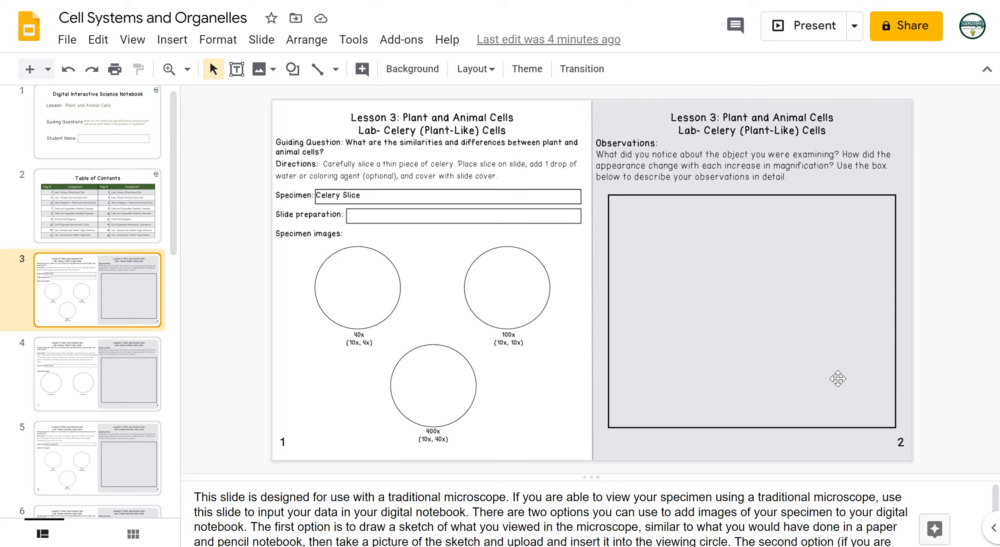
mouse_move(680, 237)
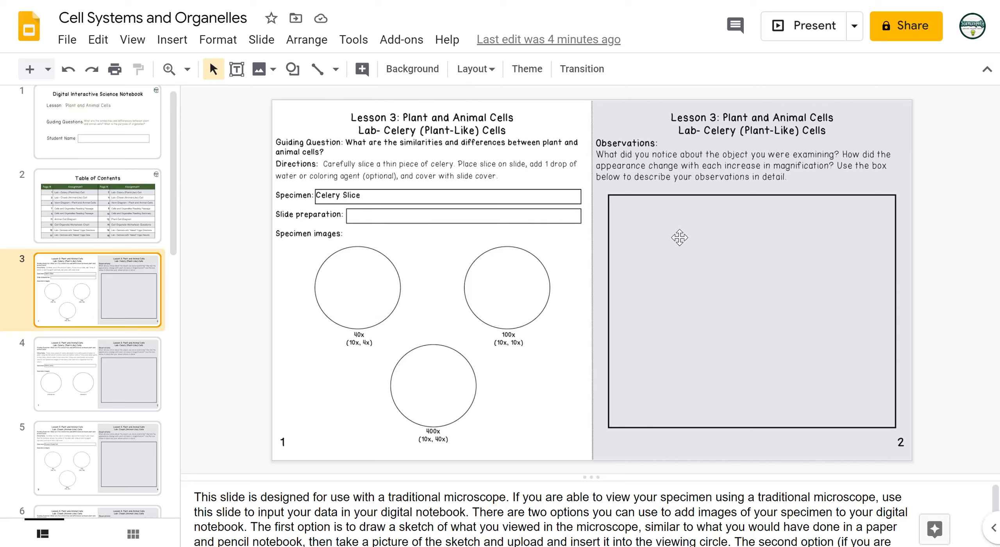
mouse_move(249, 267)
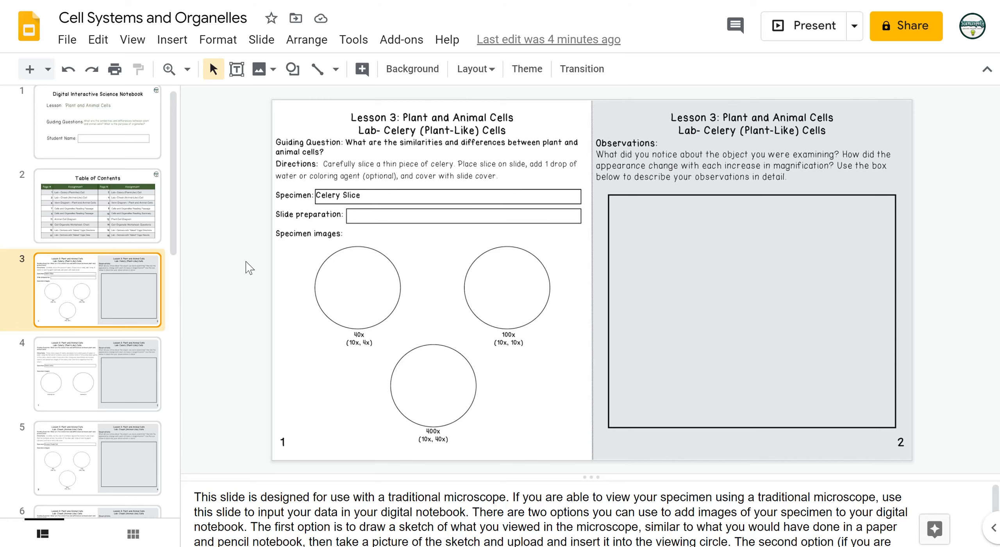
Step: Go to the human cheek cell lab slide from the filmstrip
click(96, 375)
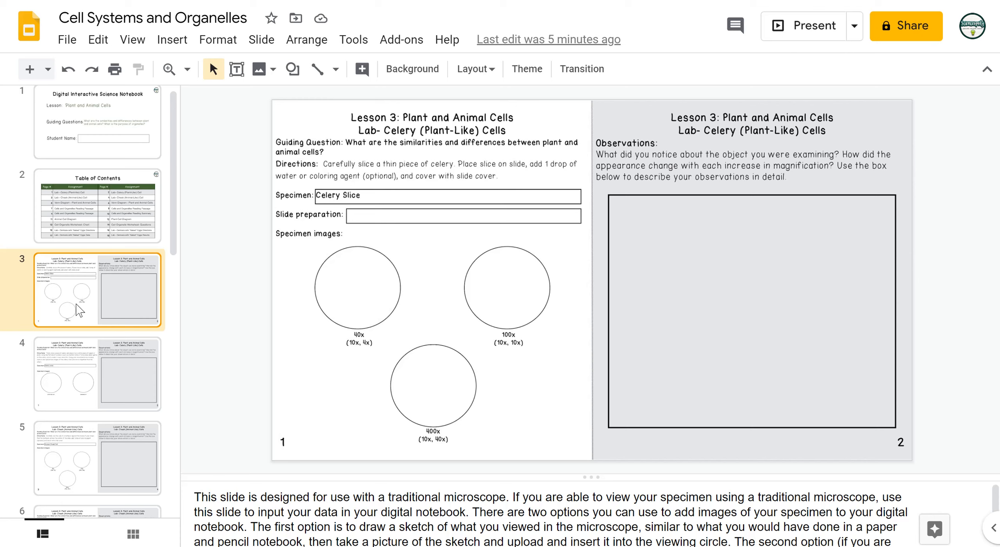
mouse_move(78, 303)
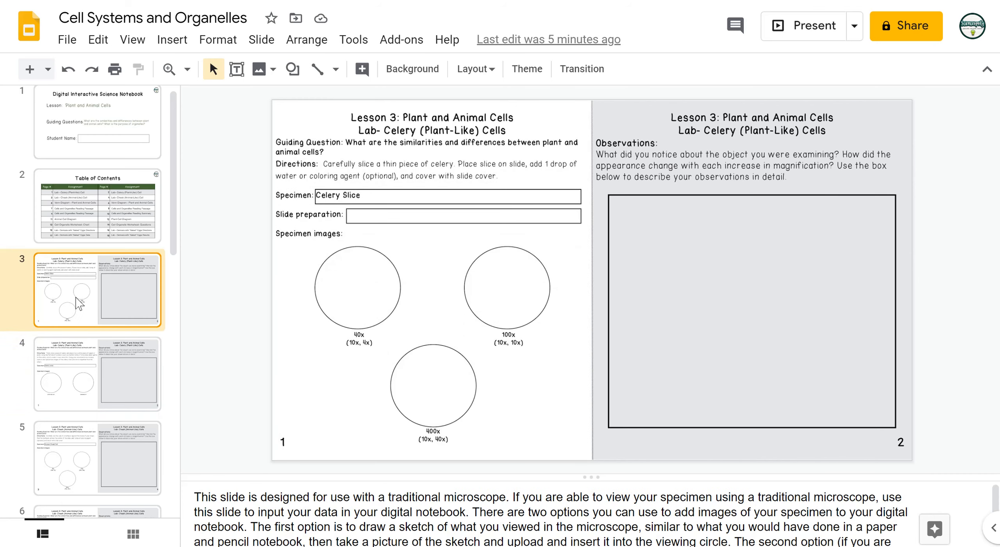
mouse_move(286, 446)
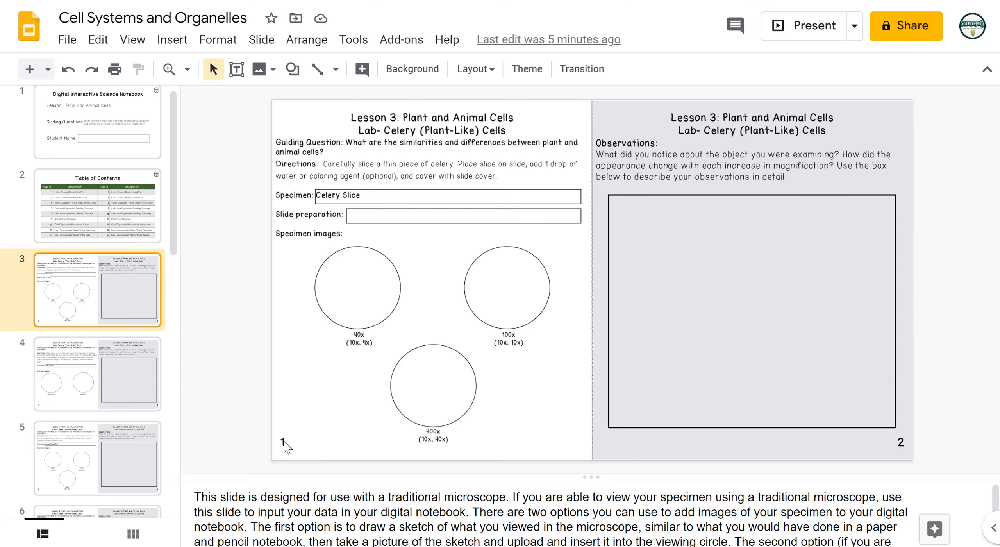
click(97, 375)
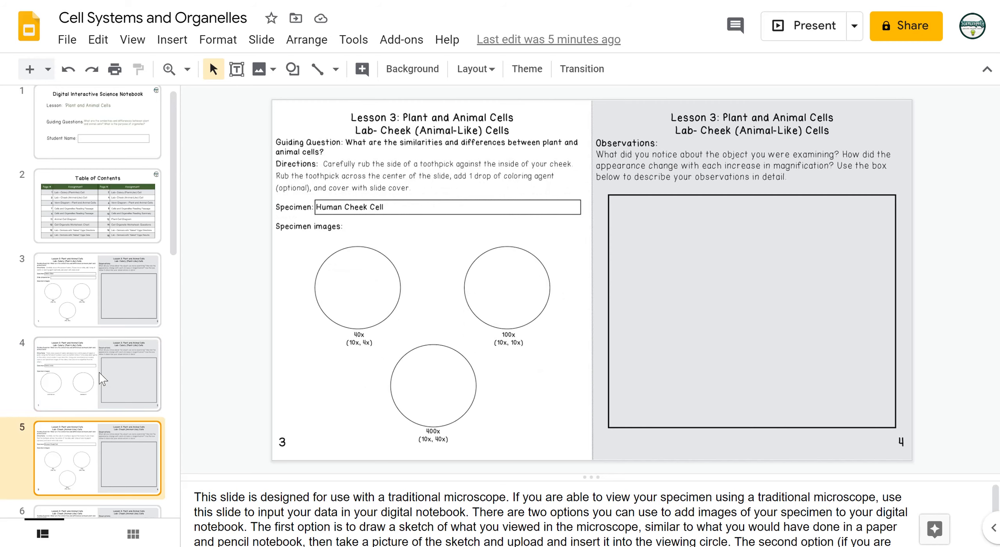
Step: Pass the smartphone microscope cheek cell slide and land on the Venn diagram comparison slide
scroll(down, 3)
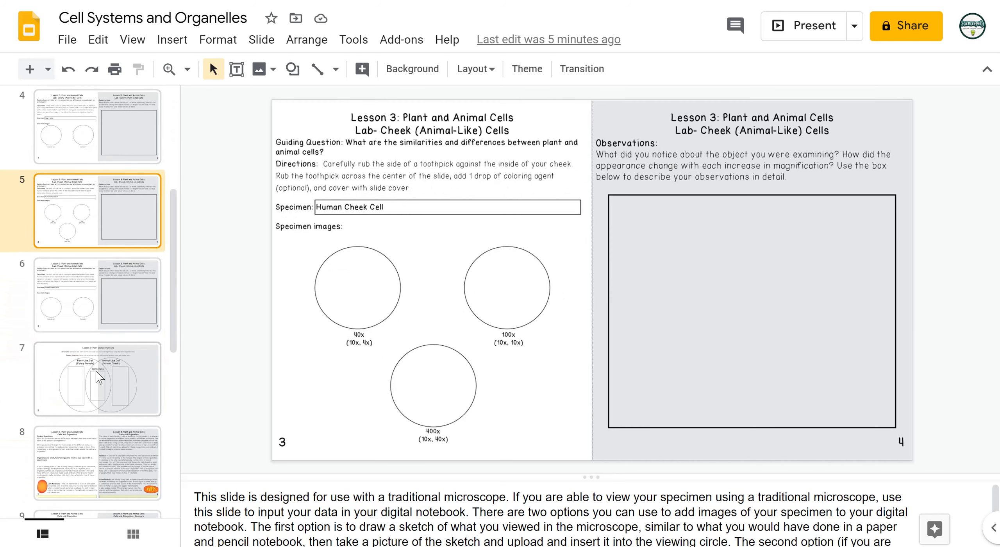
click(97, 293)
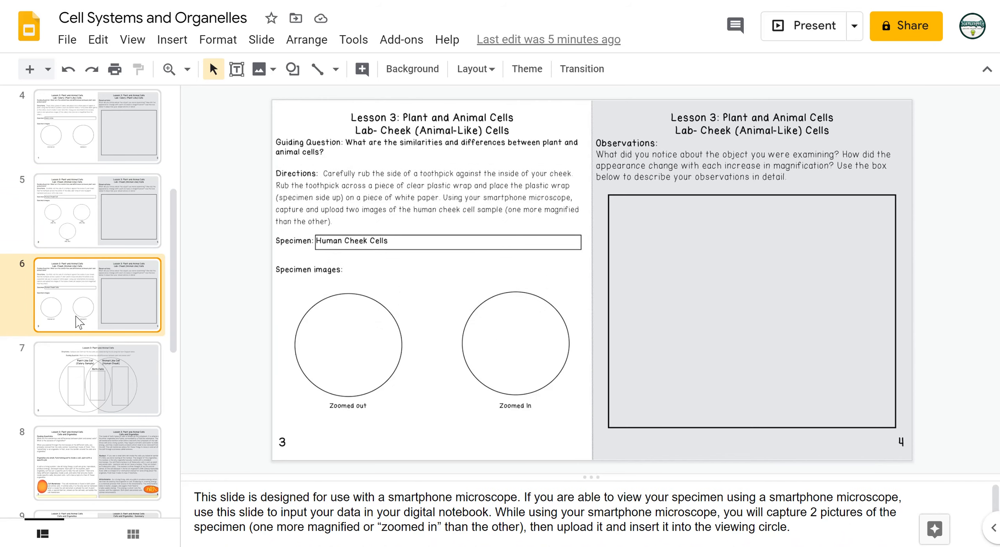
mouse_move(38, 258)
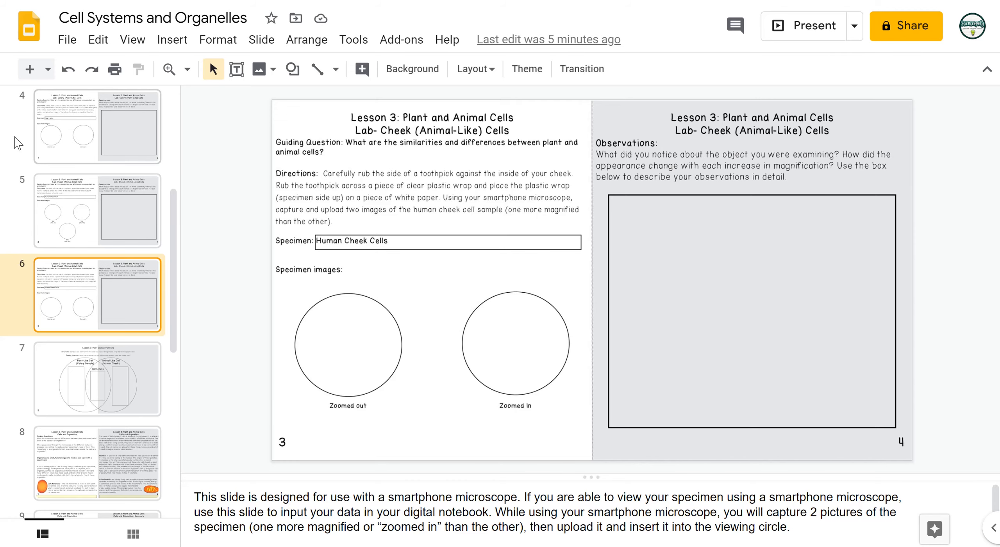
click(97, 379)
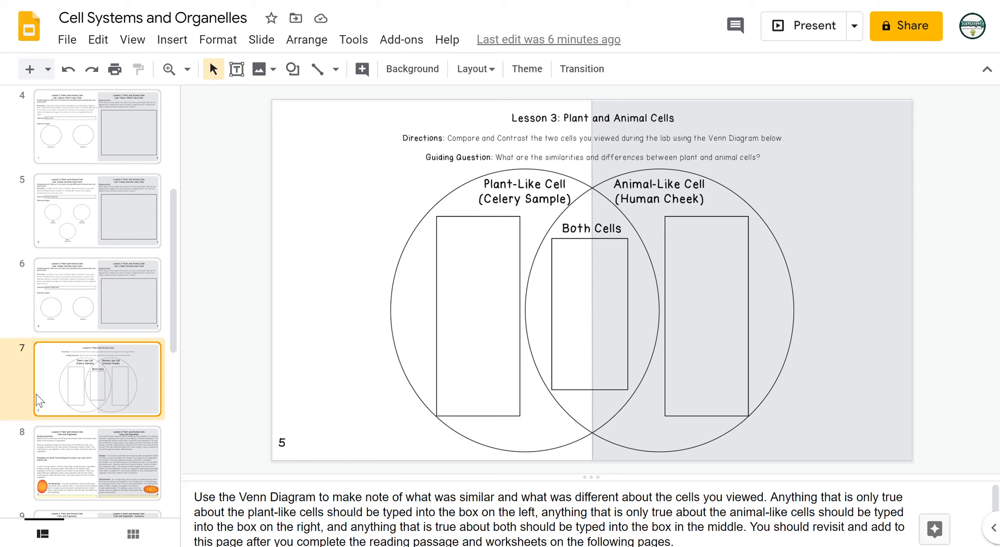
Step: Go to the Cells and Organelles reading slide and slide the highlighter bar over the first line and back down
click(97, 461)
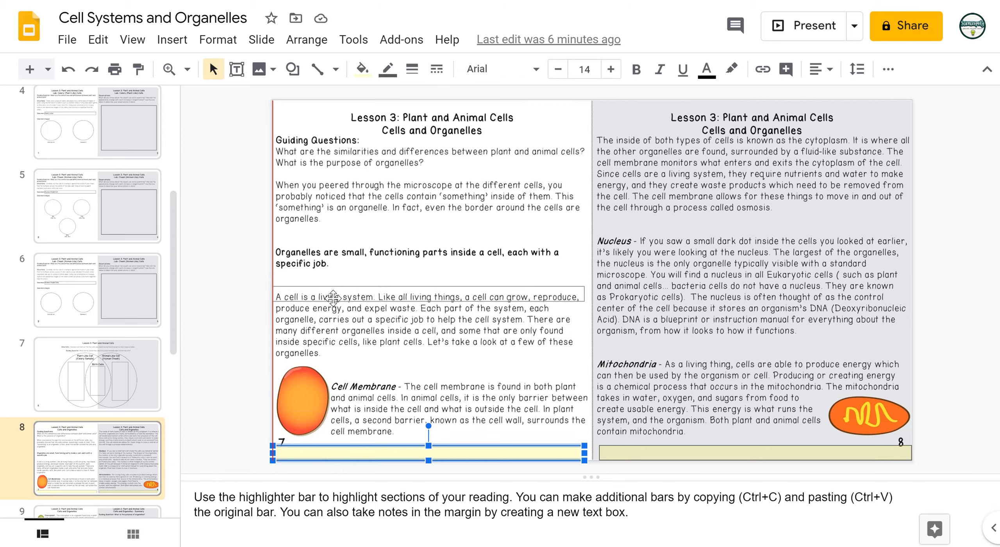
drag(428, 453, 428, 296)
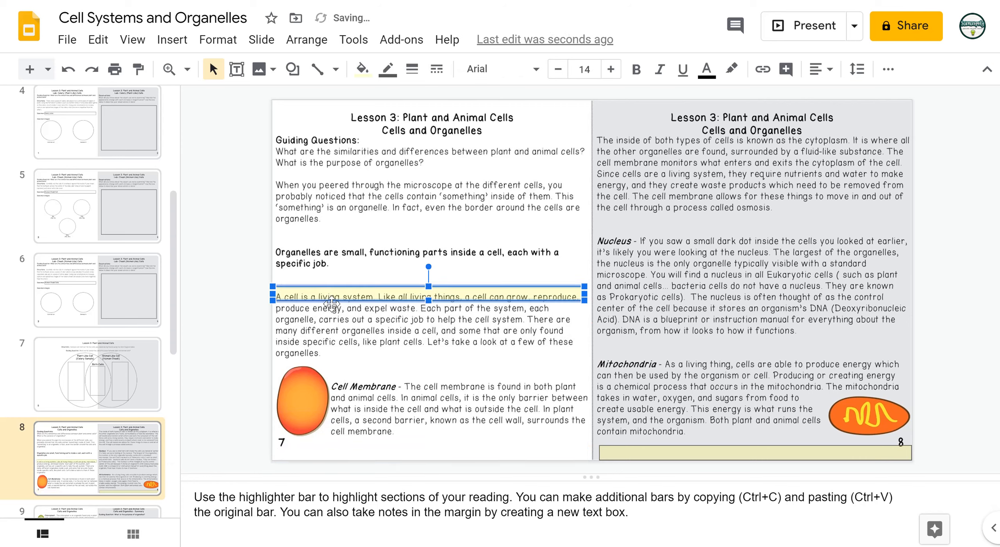
drag(427, 295, 427, 445)
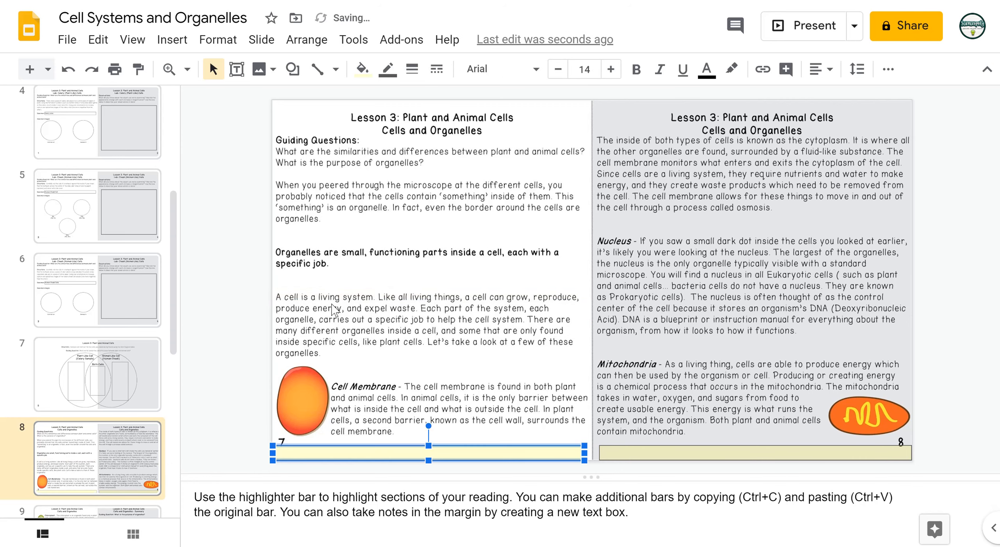
Step: Draw a new text box for notes on the reading page
click(236, 69)
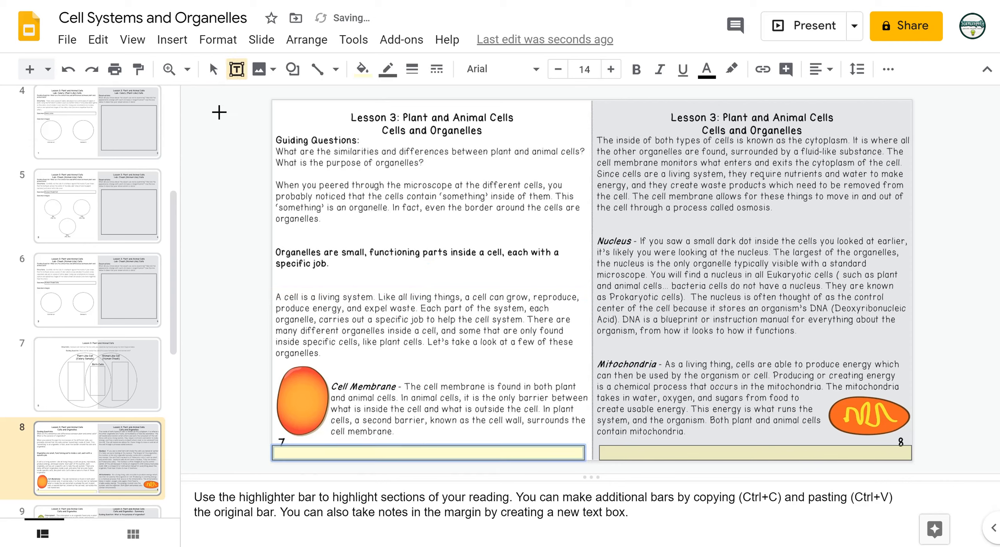
drag(207, 107, 271, 213)
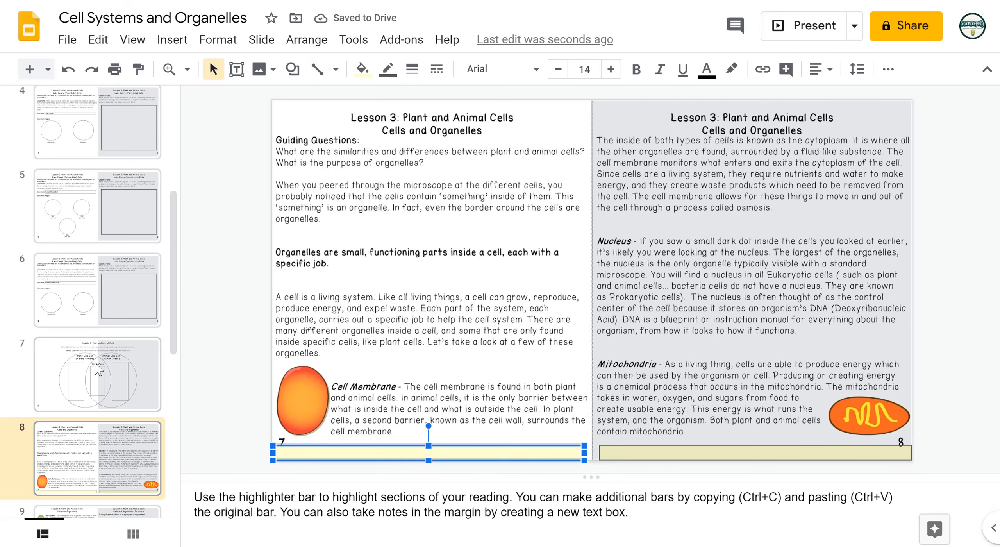
scroll(down, 3)
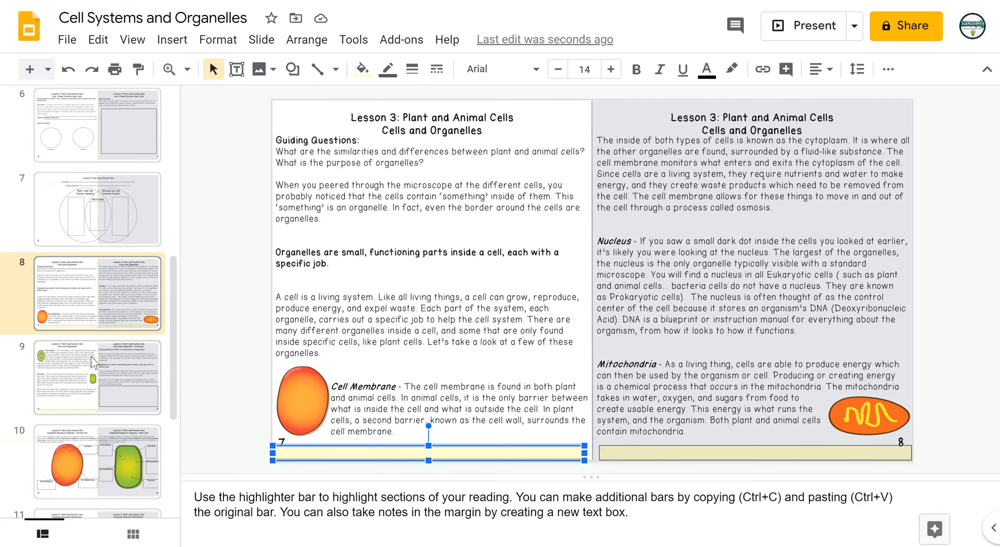
Step: Pass the Chloroplast and Cell Wall reading slide and land on the Organelle Research Diagram slide
click(97, 376)
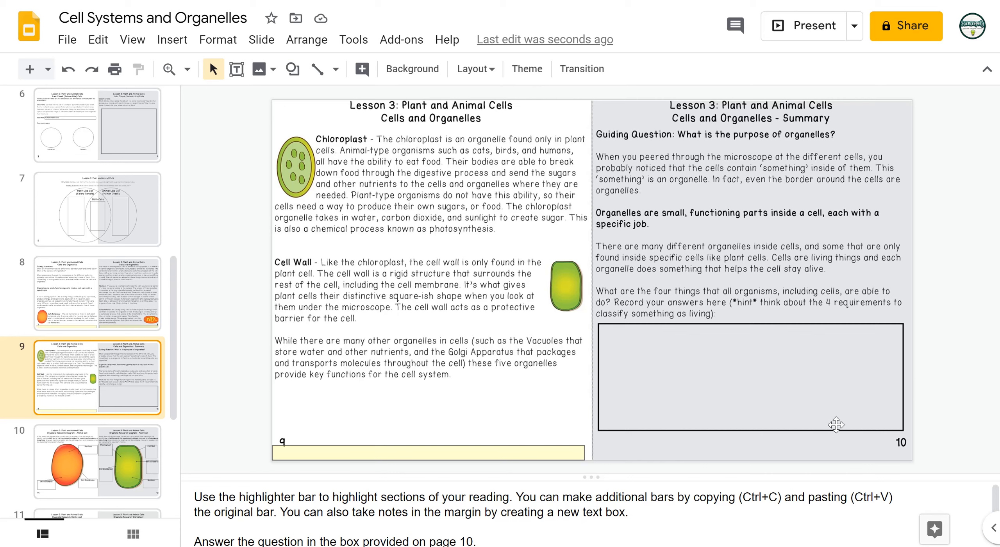
mouse_move(697, 439)
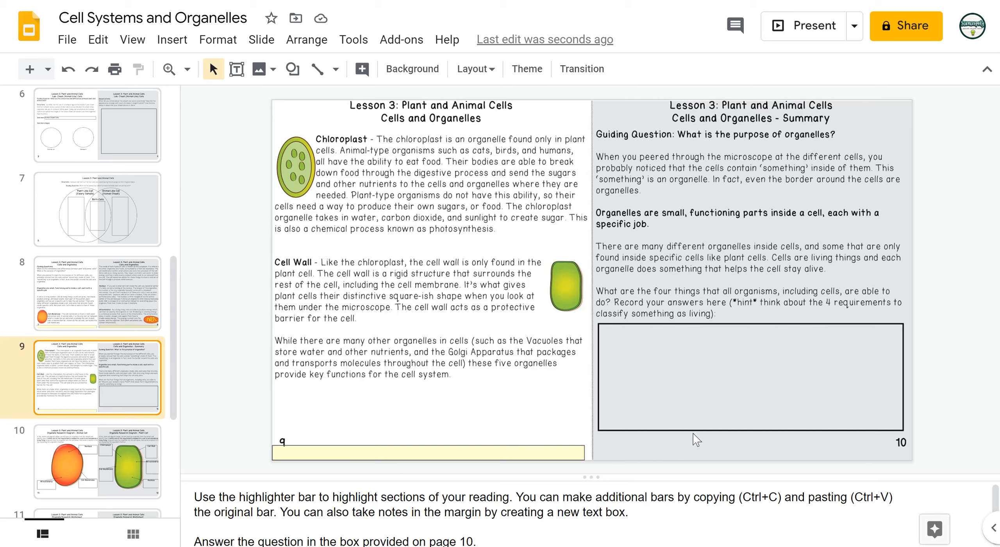
mouse_move(200, 377)
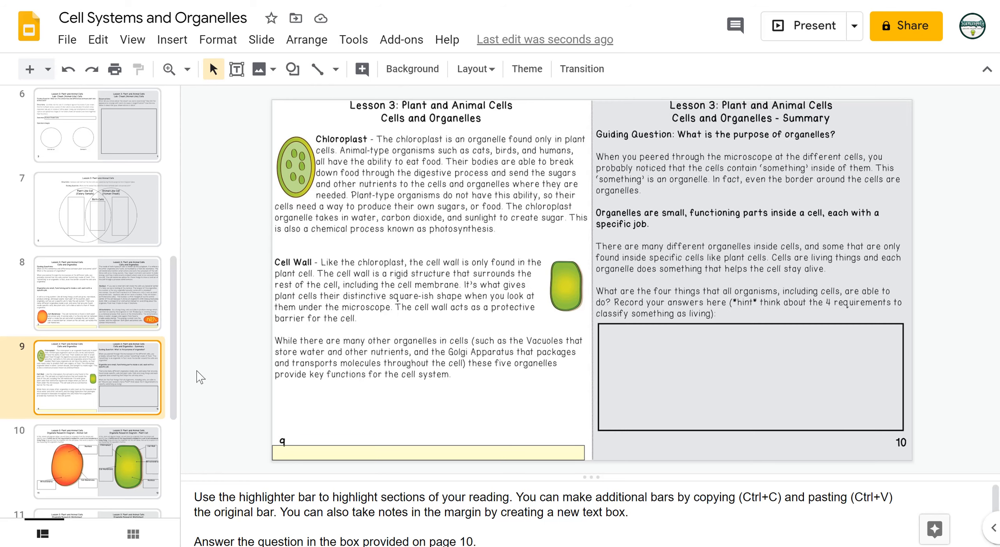
click(97, 458)
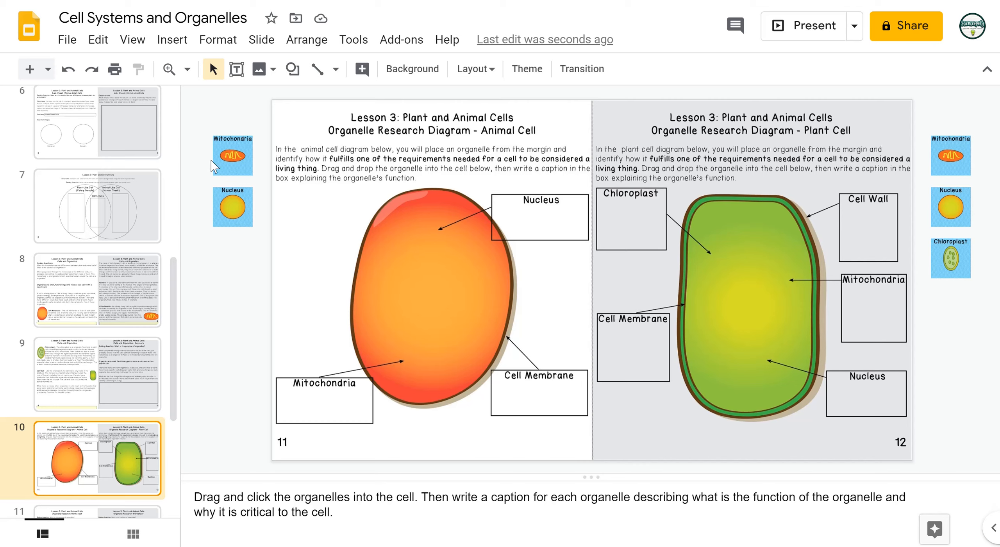
Step: Drop the Mitochondria picture into the animal cell and back, then go to the Organelle Research Worksheet slide
drag(233, 155, 416, 332)
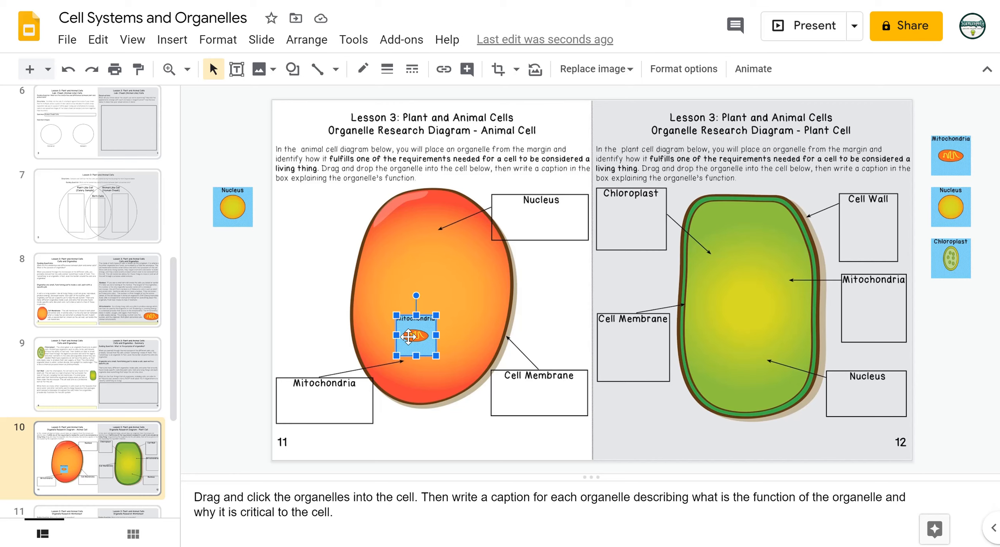
drag(416, 334, 233, 153)
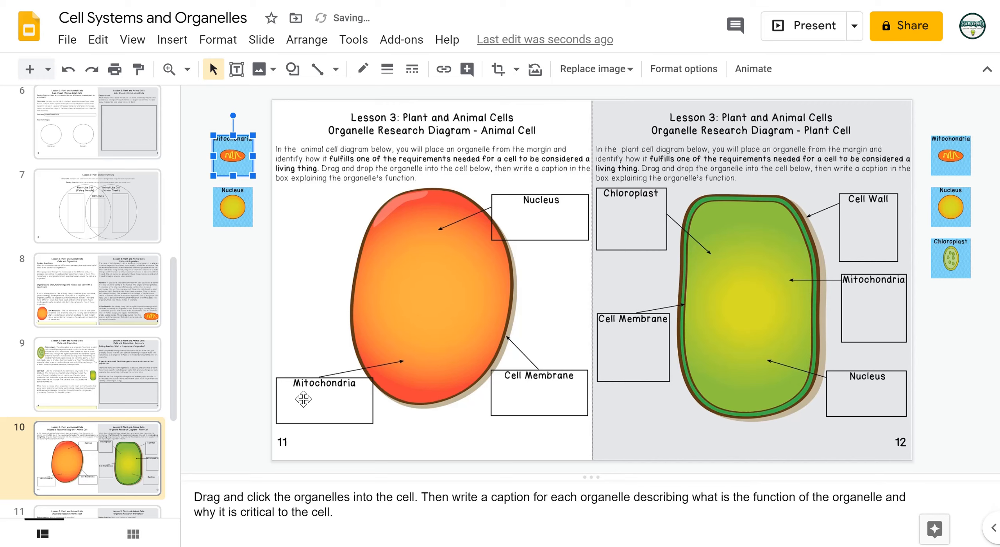
mouse_move(391, 424)
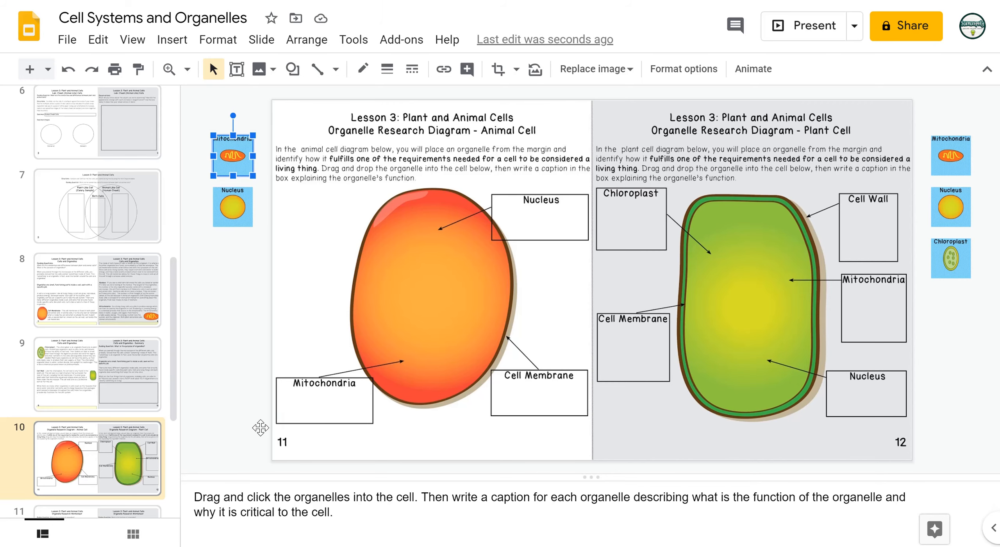
click(97, 378)
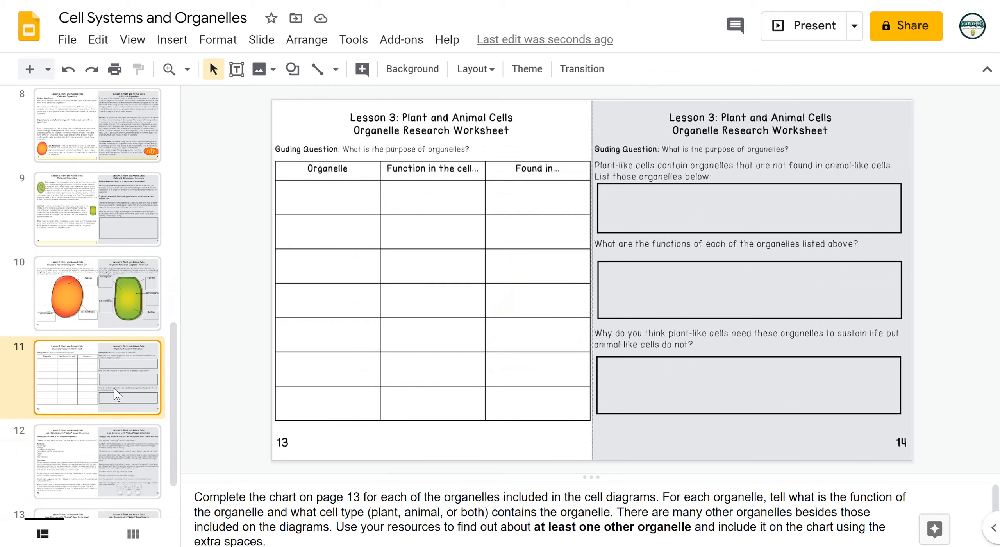
mouse_move(300, 195)
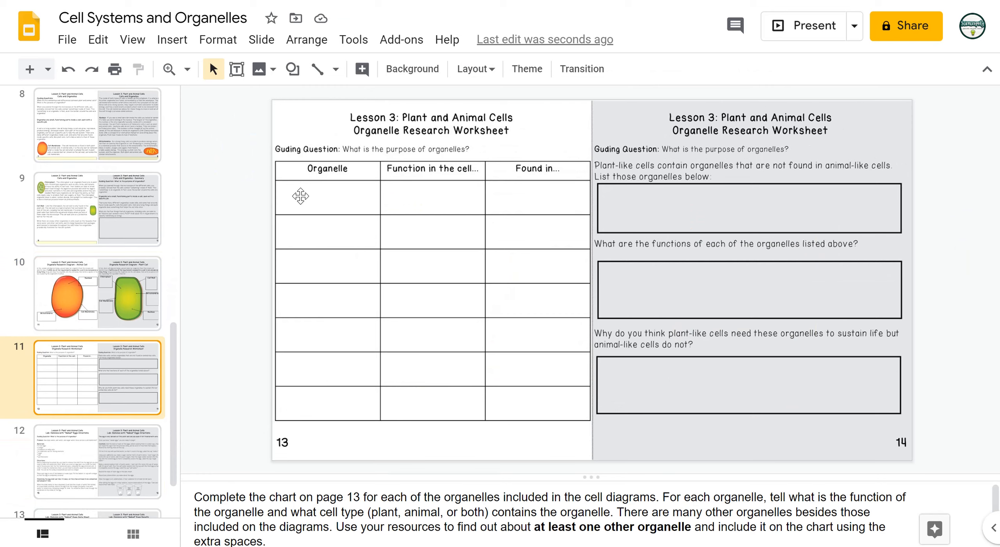
mouse_move(290, 369)
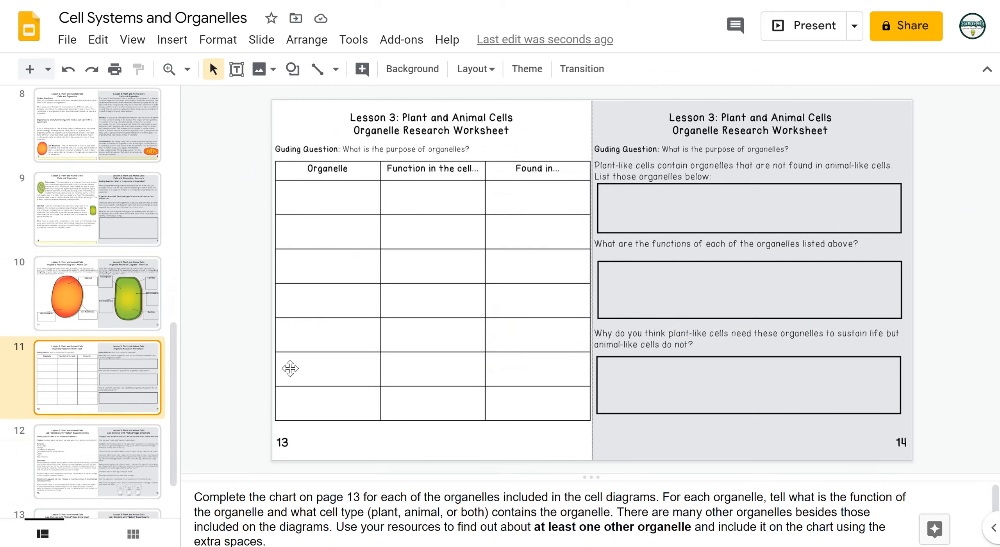
mouse_move(458, 349)
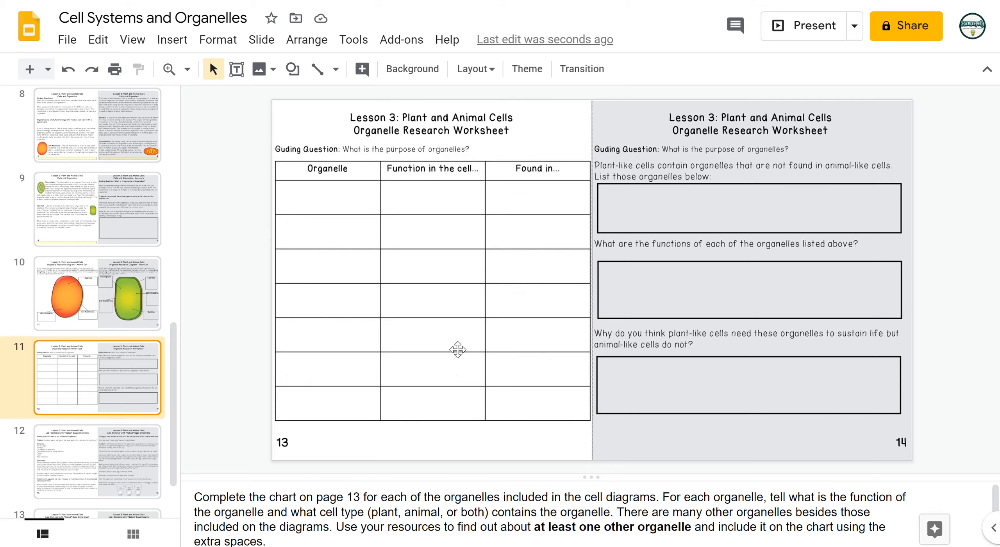
mouse_move(566, 356)
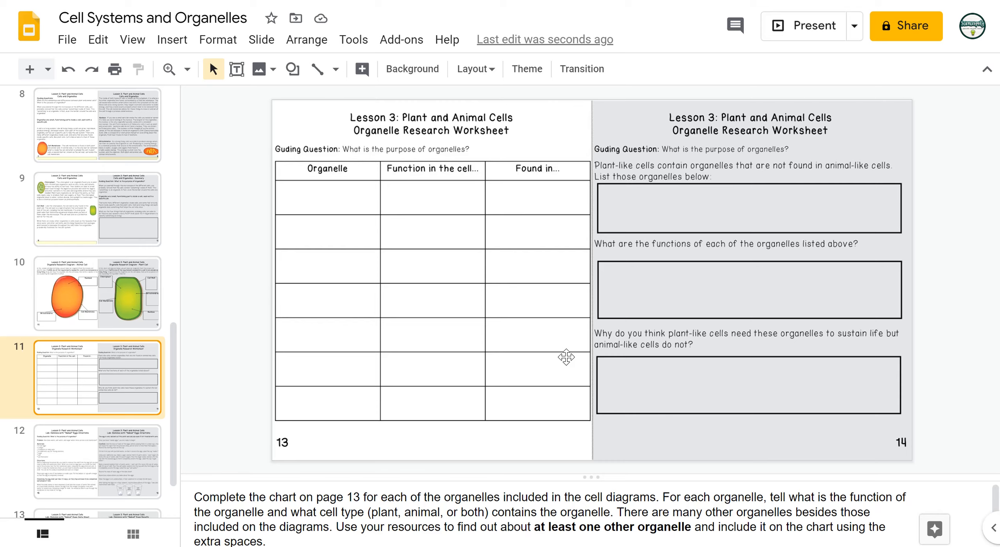
mouse_move(347, 310)
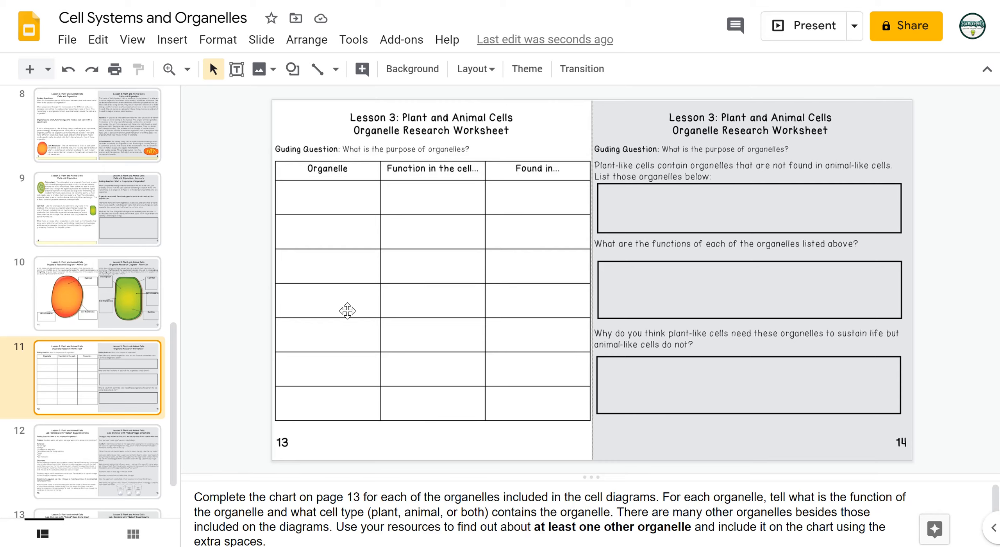
mouse_move(479, 392)
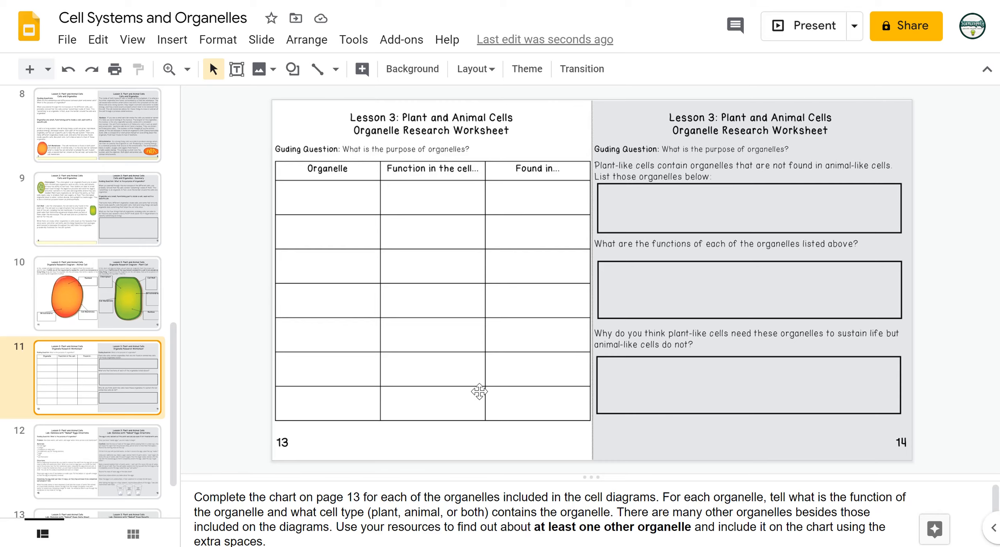
mouse_move(502, 385)
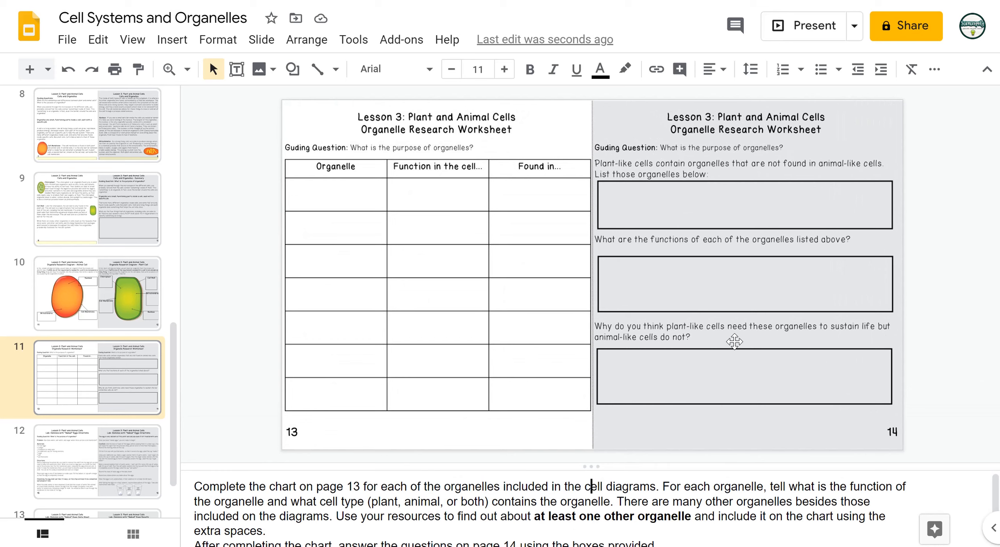
mouse_move(728, 307)
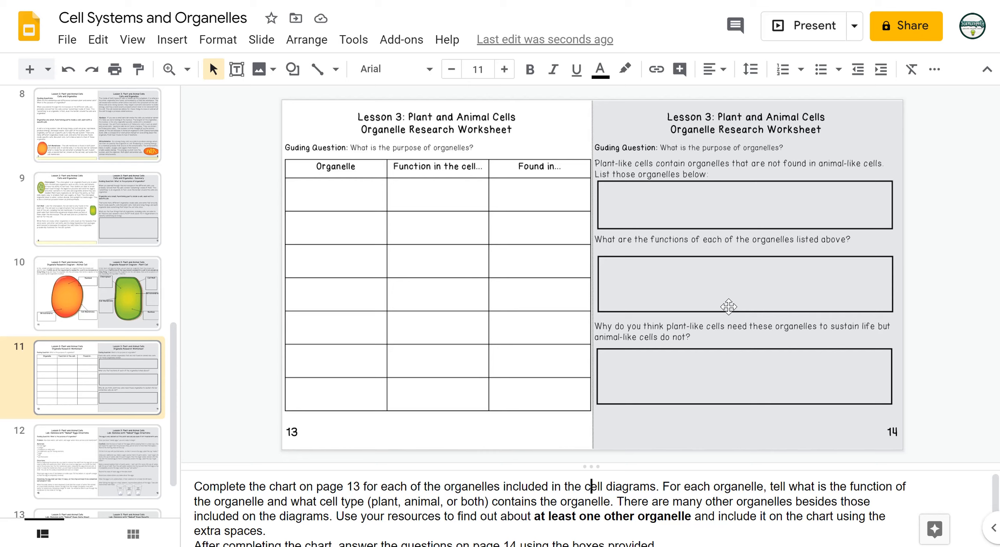
click(97, 459)
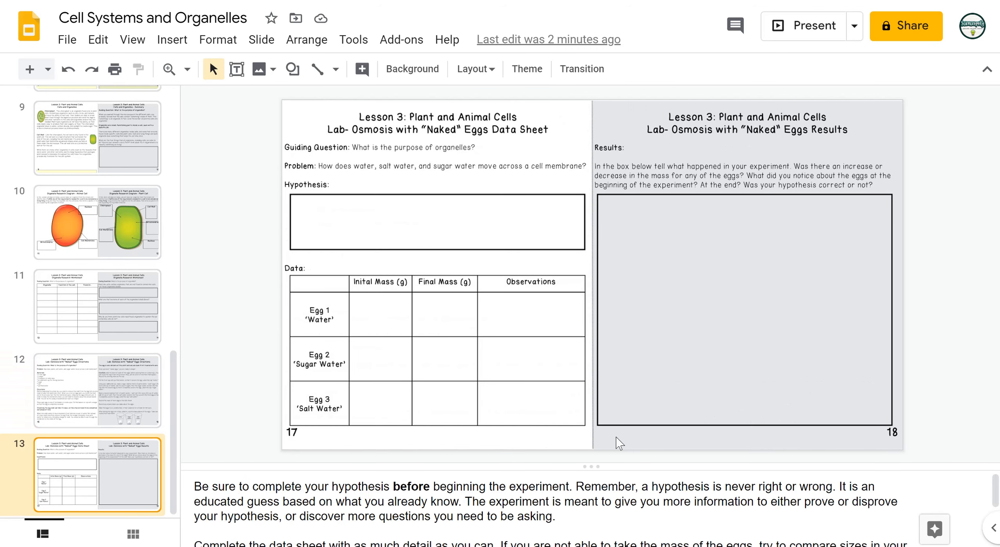
mouse_move(463, 304)
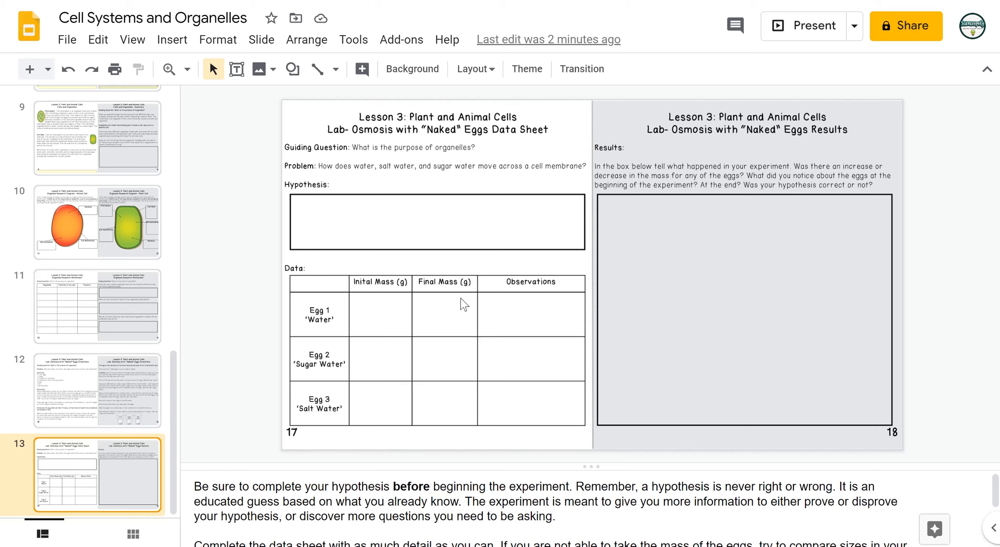
mouse_move(444, 407)
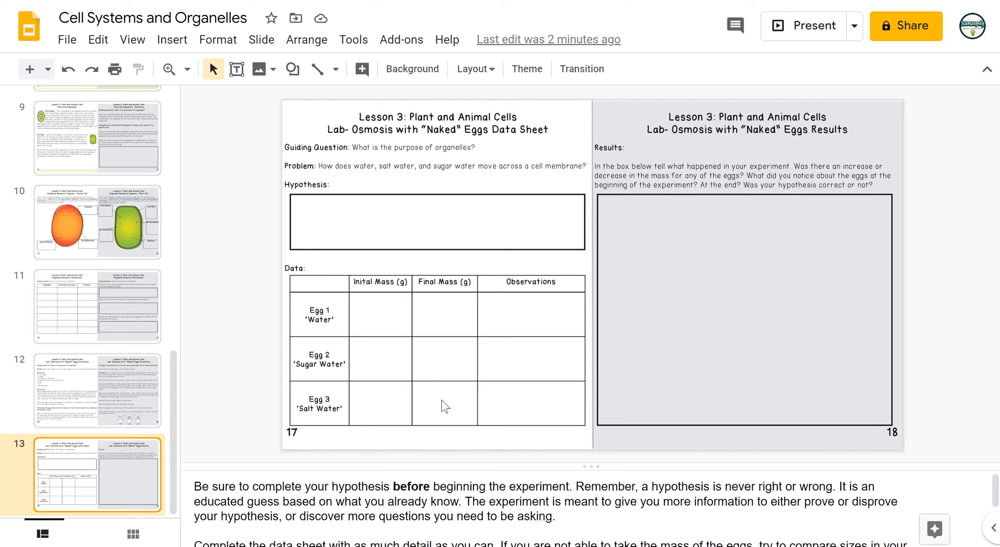
mouse_move(384, 304)
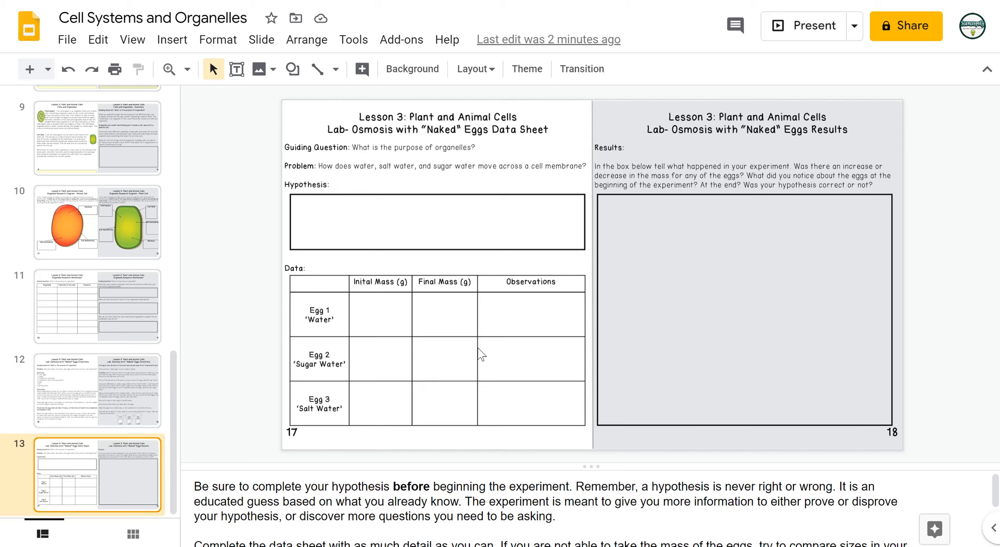
mouse_move(873, 268)
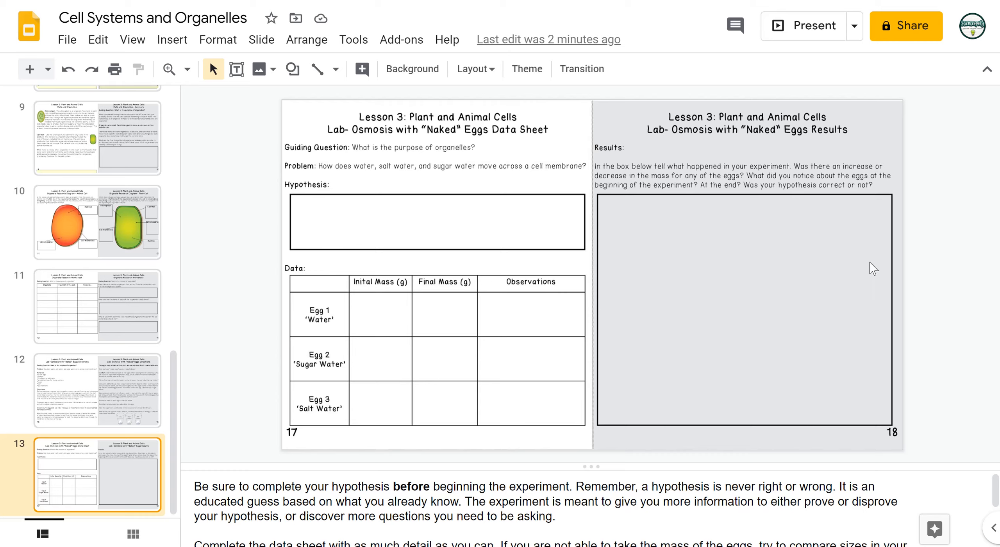
mouse_move(779, 285)
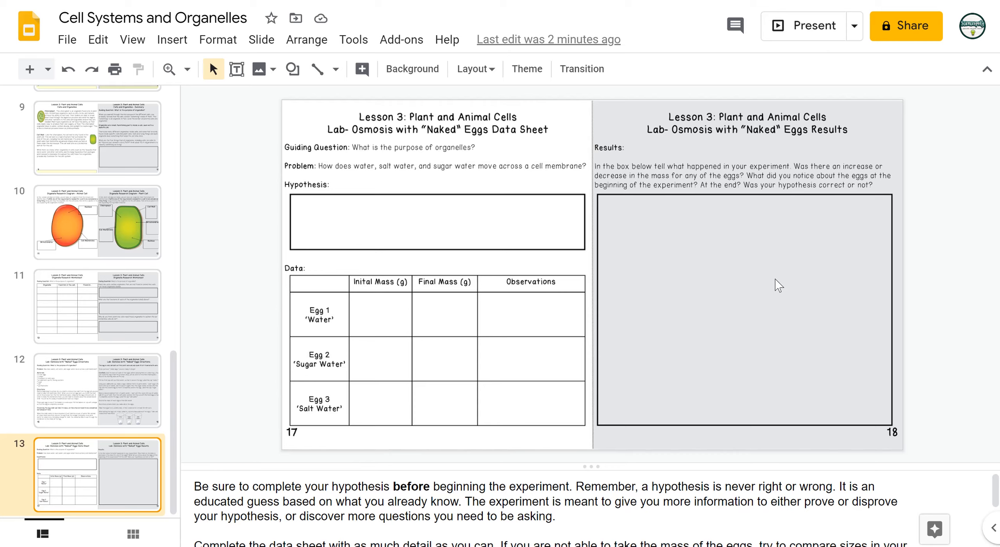
mouse_move(475, 219)
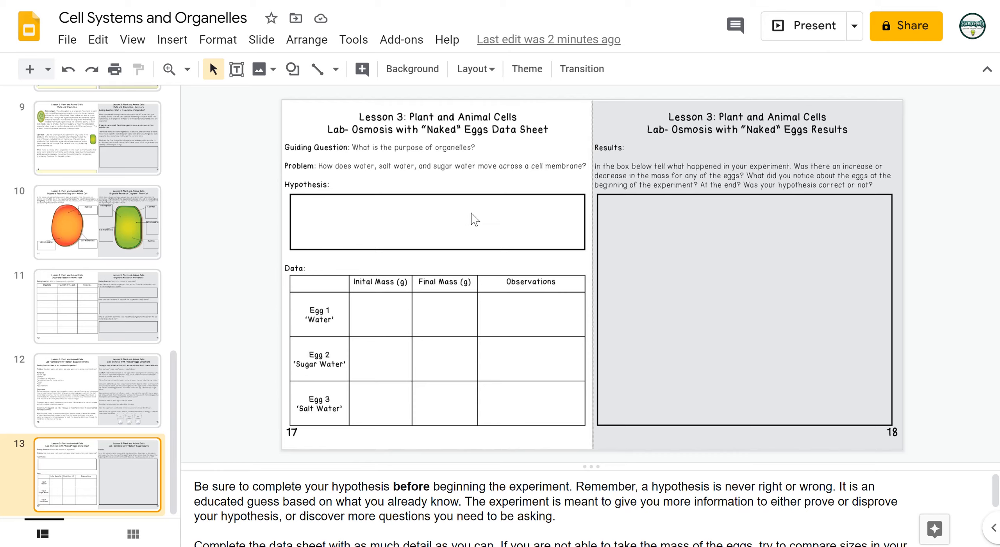
mouse_move(541, 175)
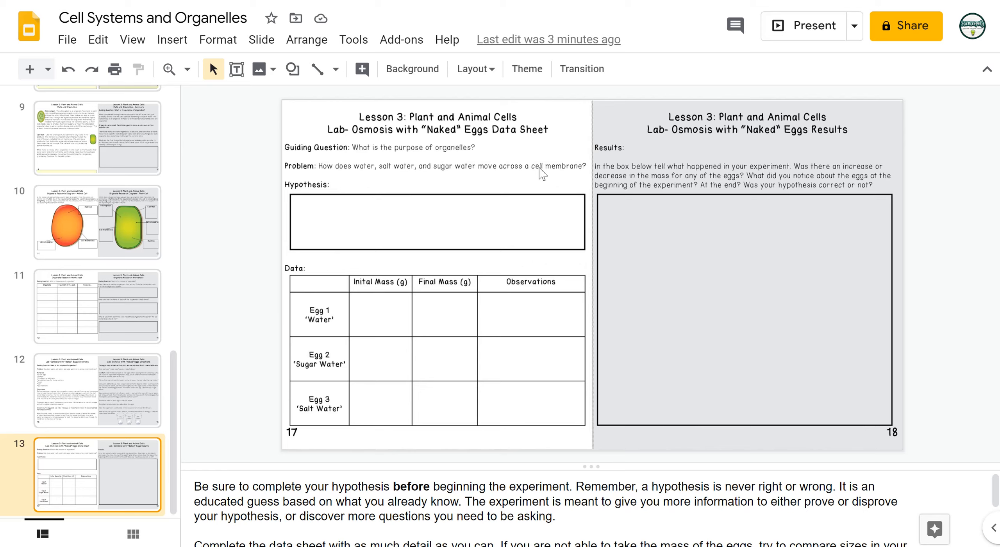
mouse_move(287, 239)
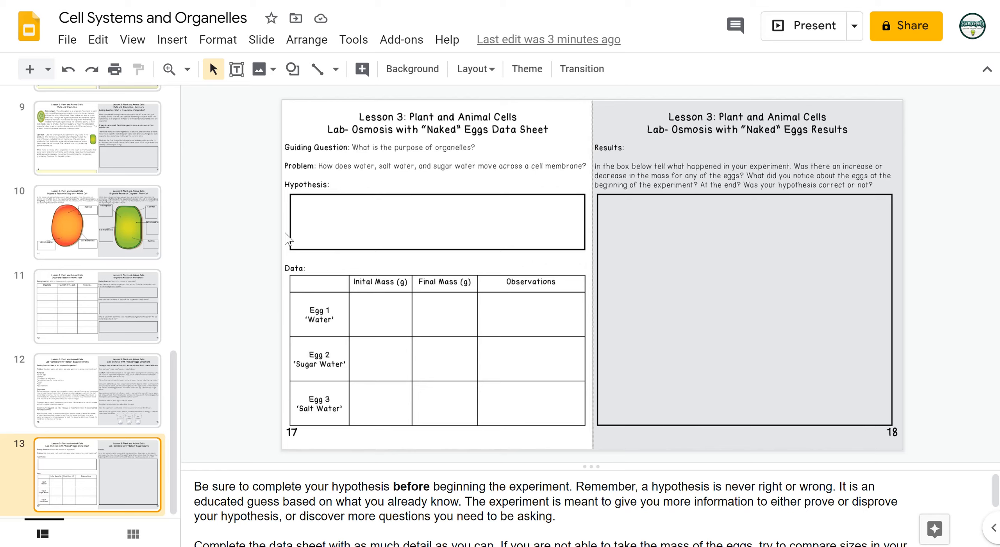
mouse_move(585, 219)
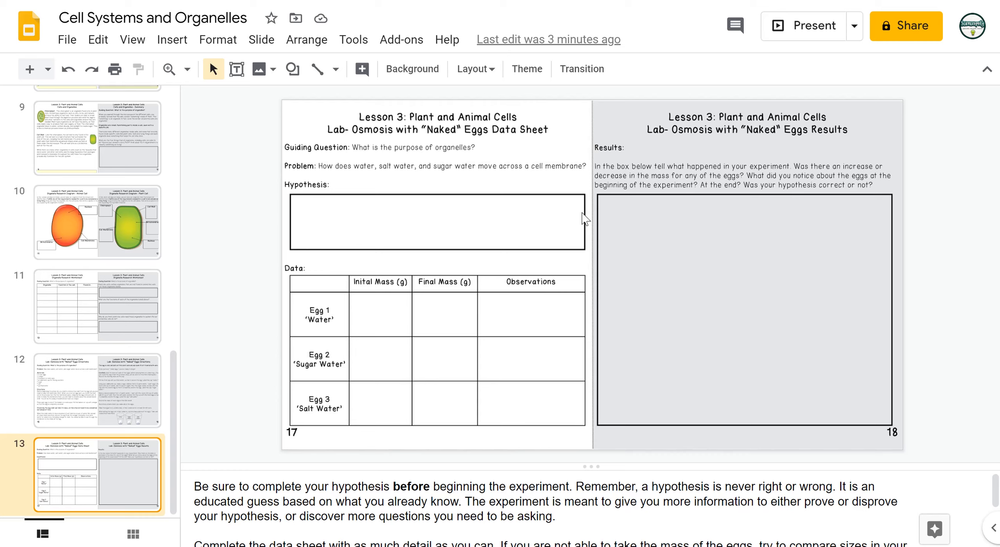
mouse_move(480, 259)
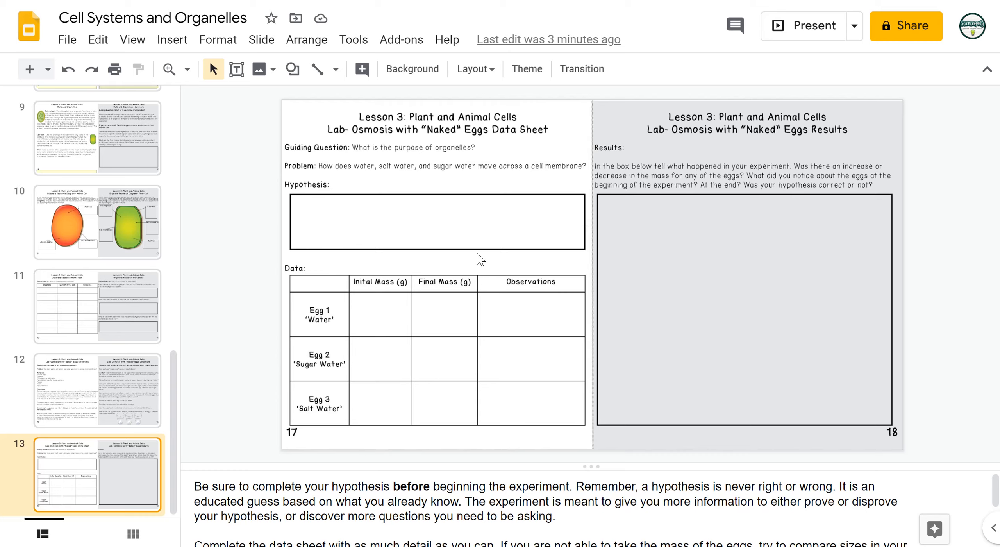
mouse_move(342, 164)
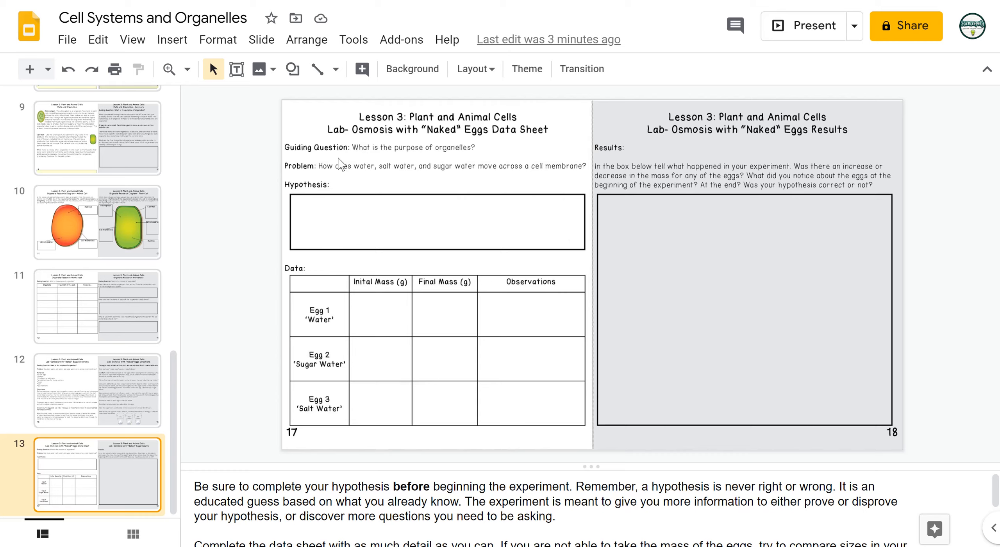
mouse_move(529, 170)
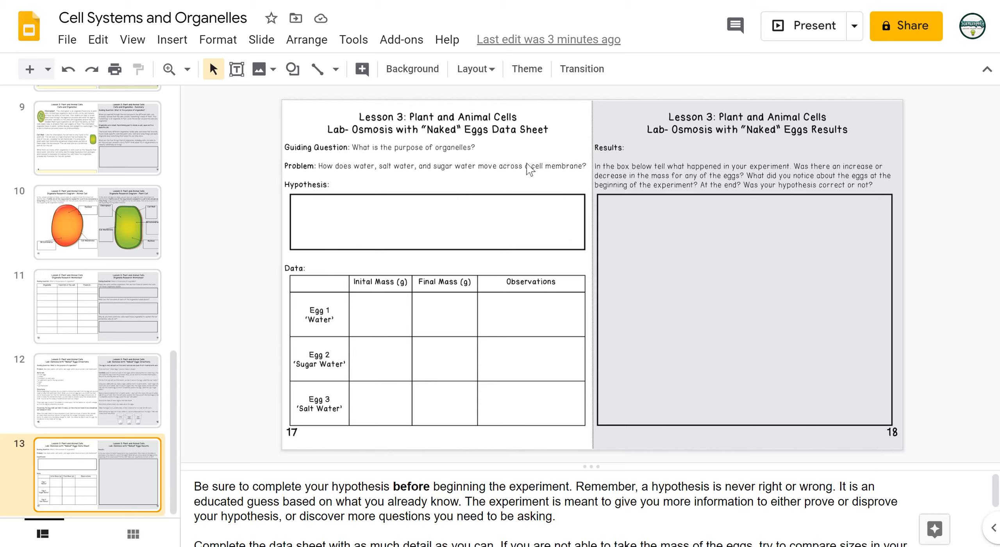
mouse_move(480, 192)
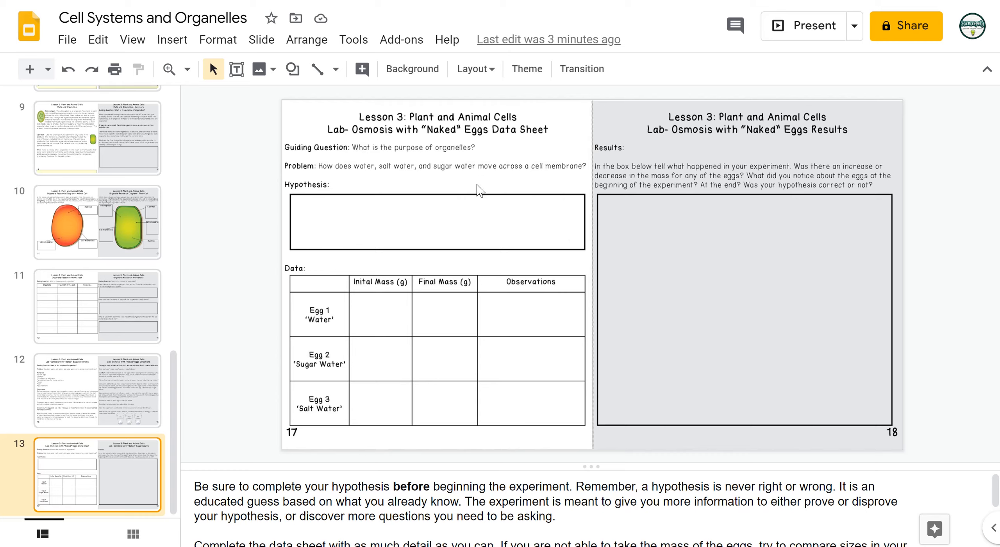
mouse_move(358, 304)
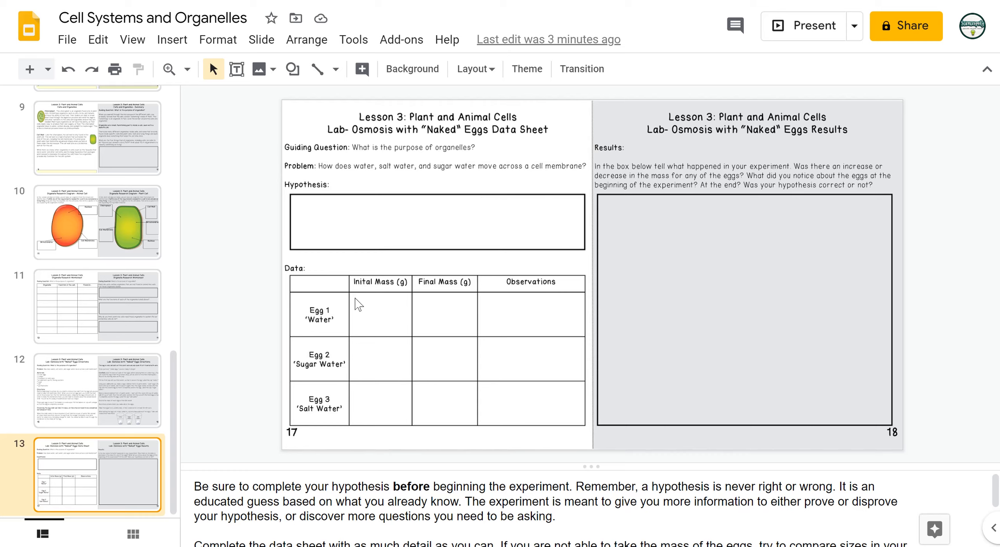
mouse_move(389, 434)
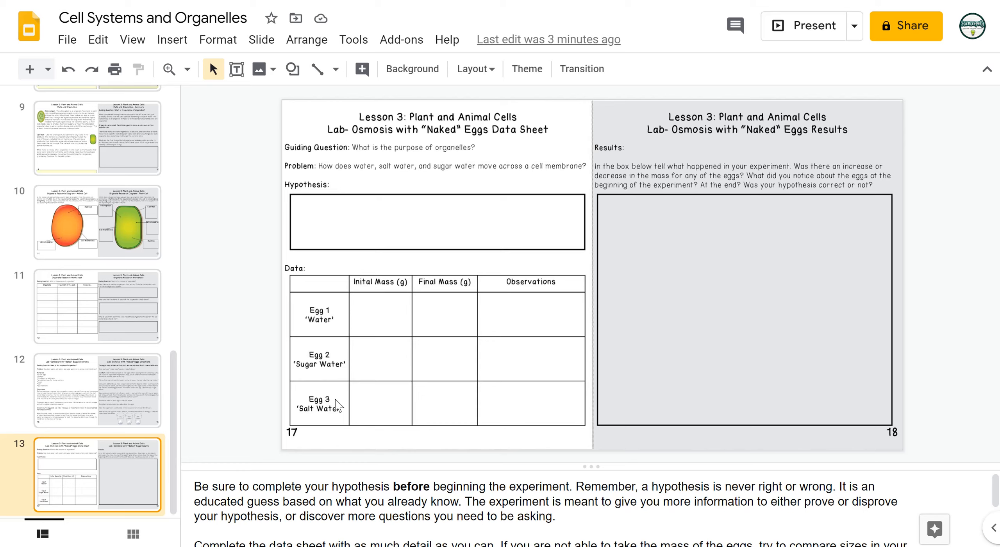
mouse_move(250, 376)
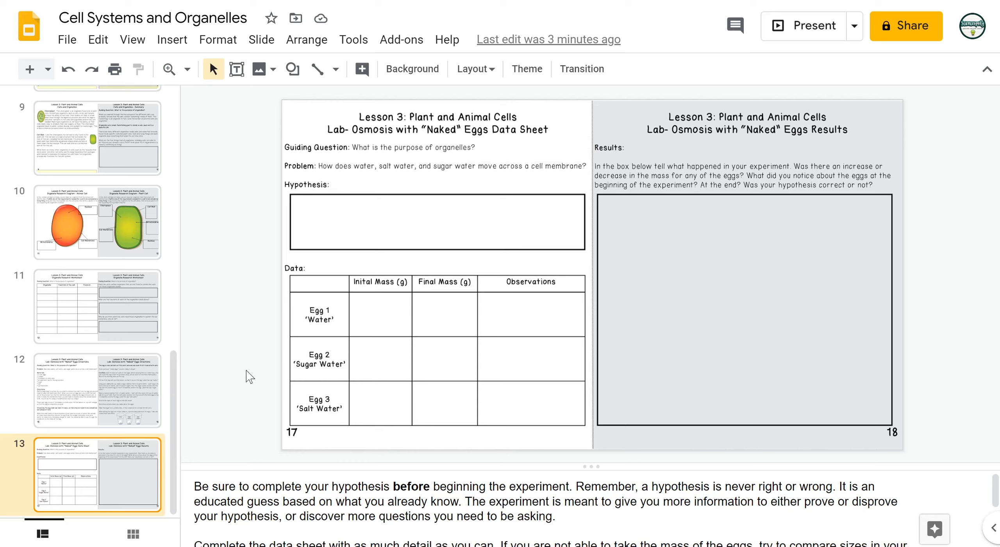
mouse_move(263, 403)
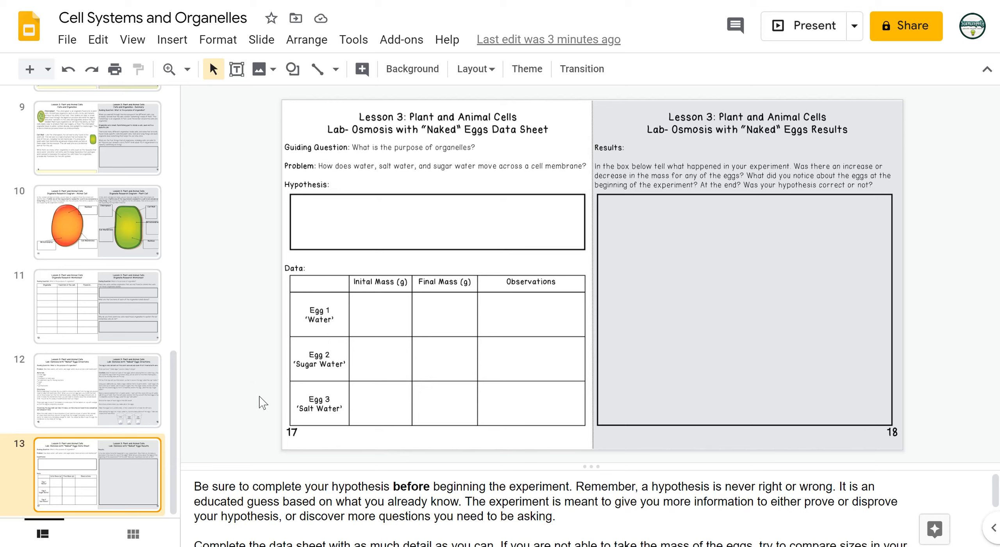